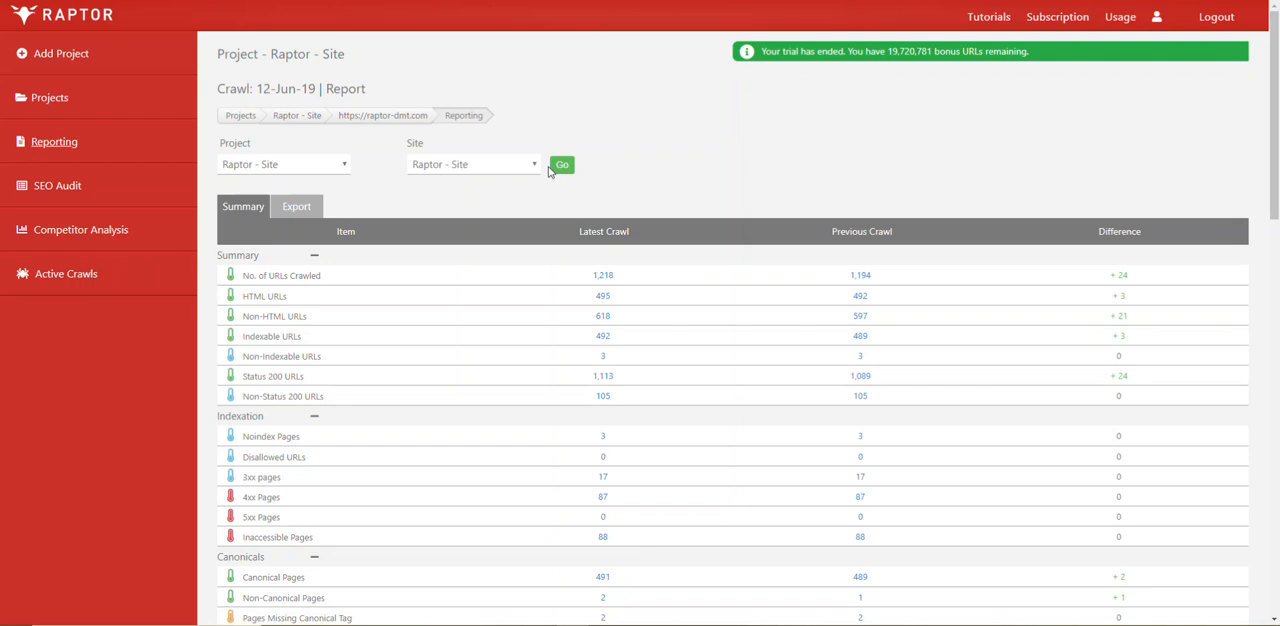
mouse_move(584, 168)
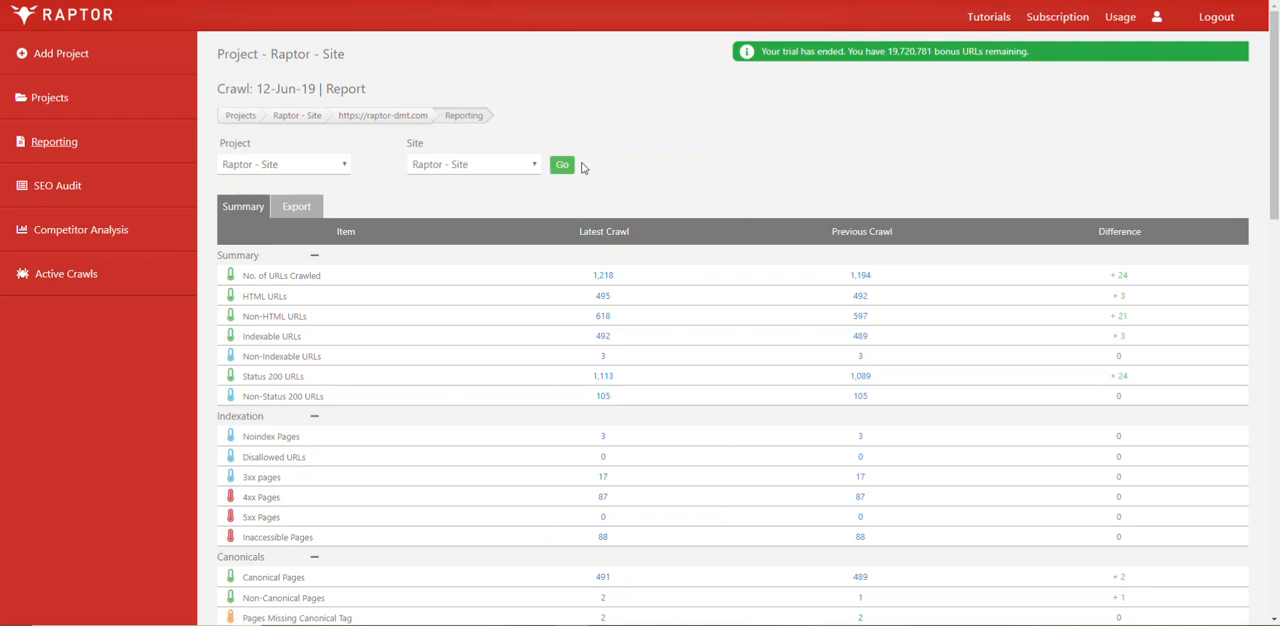
mouse_move(304, 444)
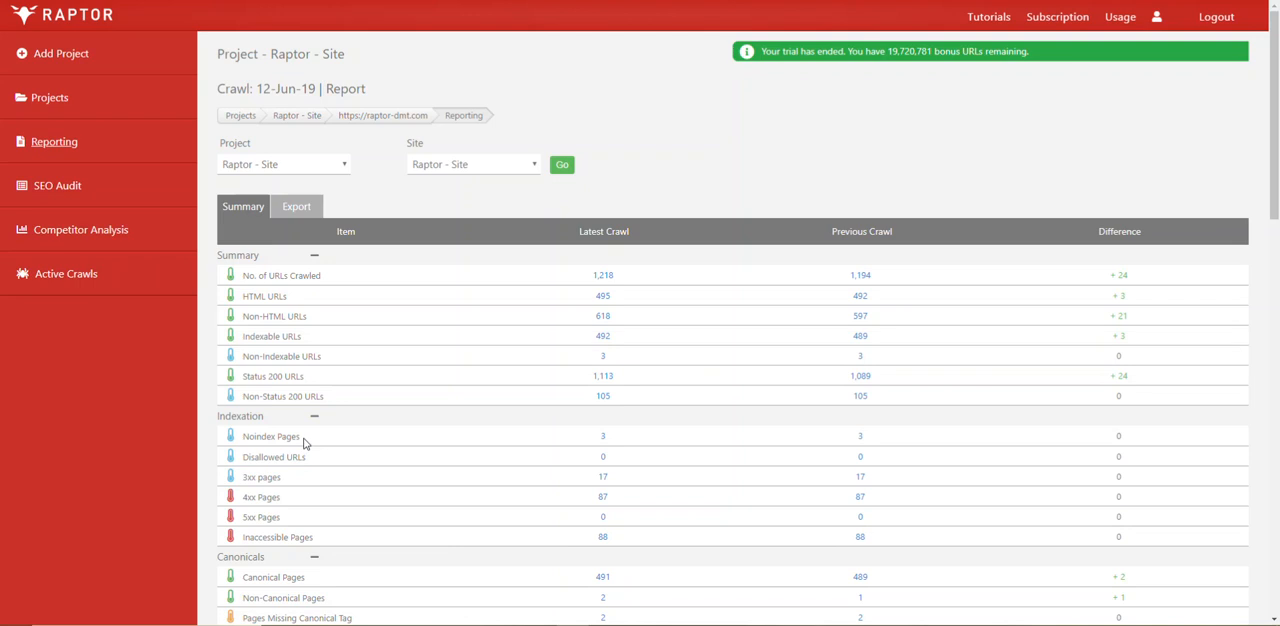
mouse_move(264, 424)
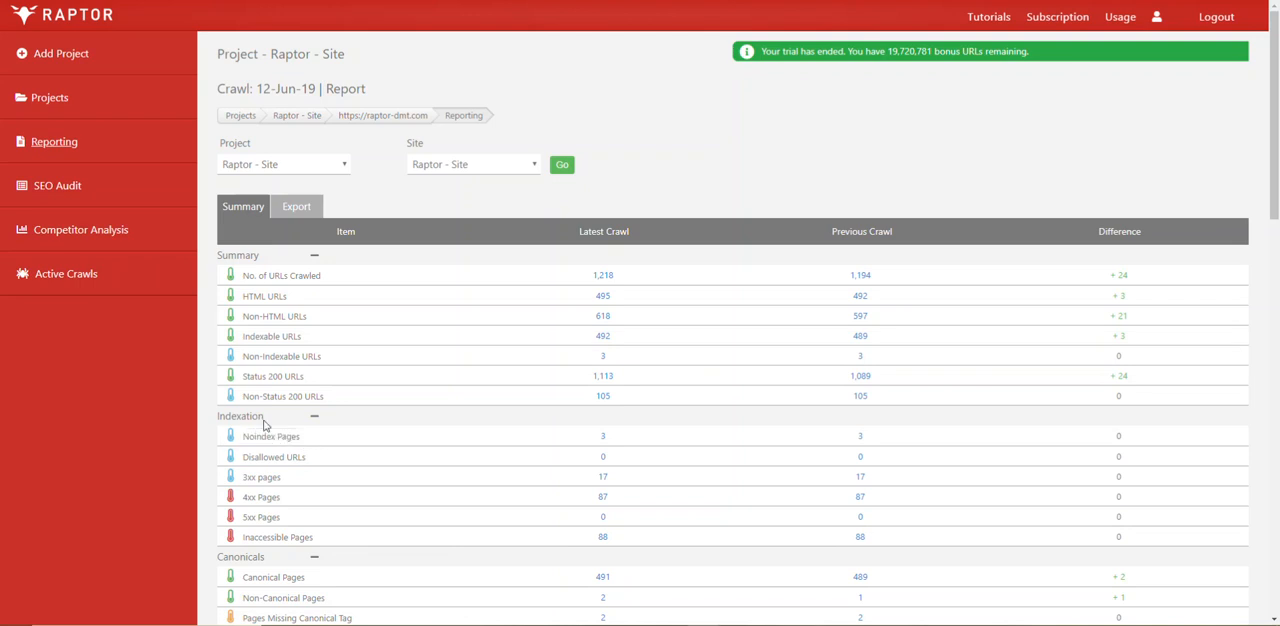
mouse_move(288, 432)
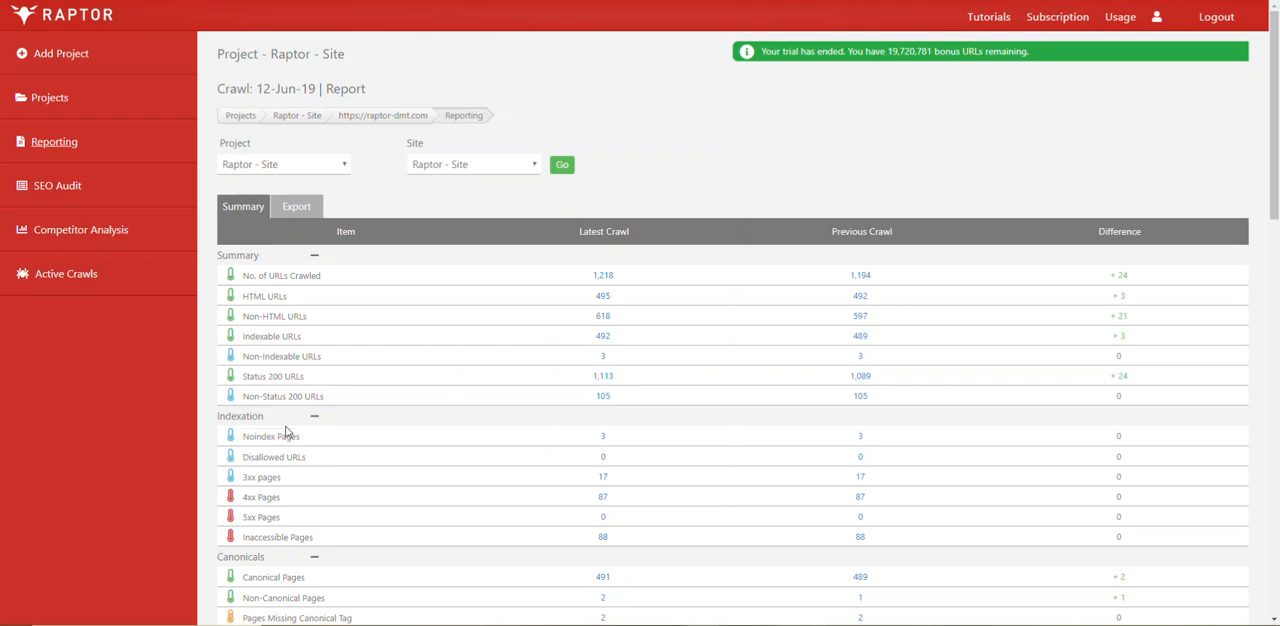
mouse_move(342, 376)
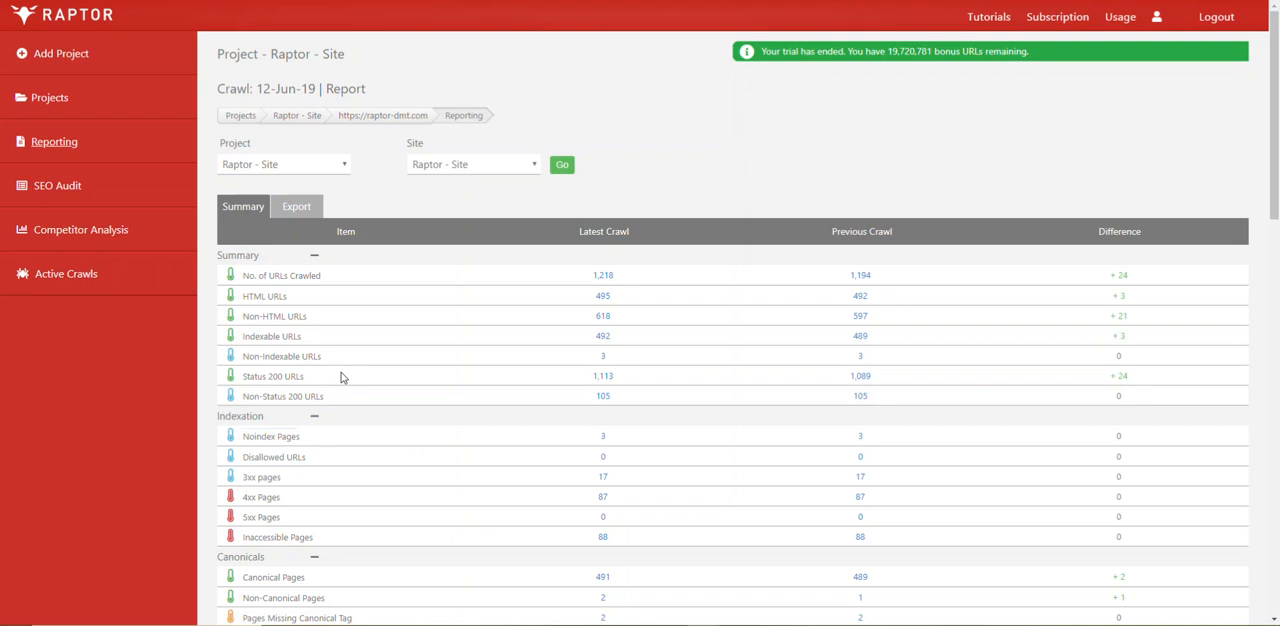
Step: Collapse the Summary group so Indexation and Canonicals metrics lead the report table
left_click(314, 256)
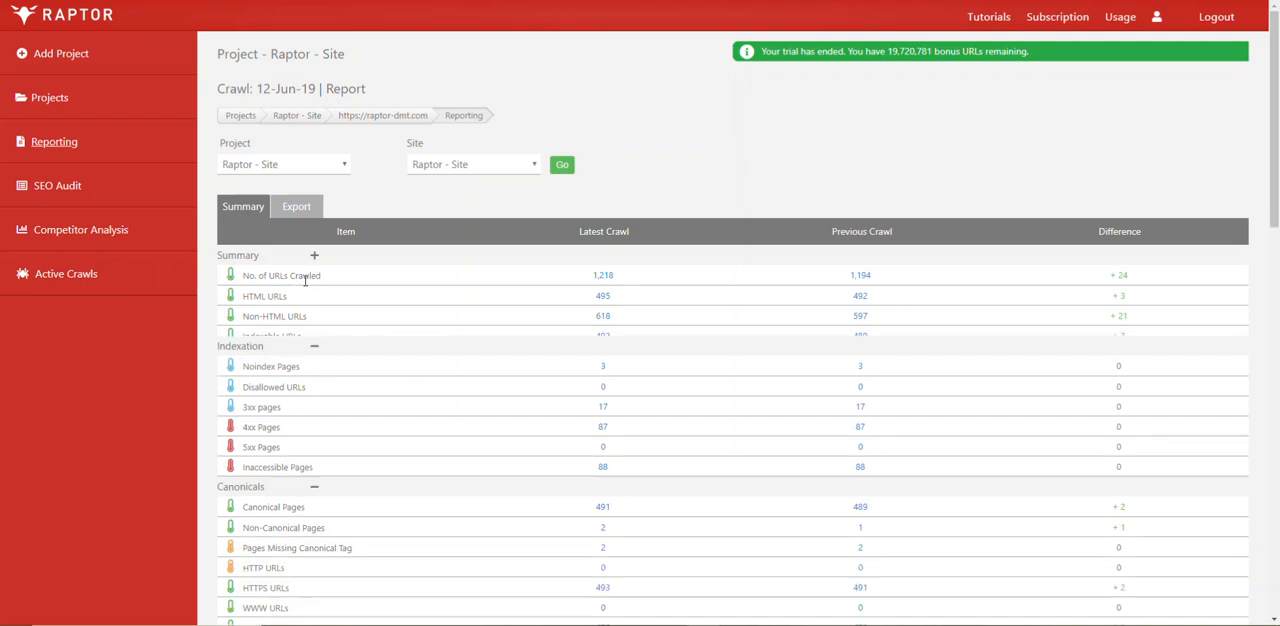
left_click(314, 256)
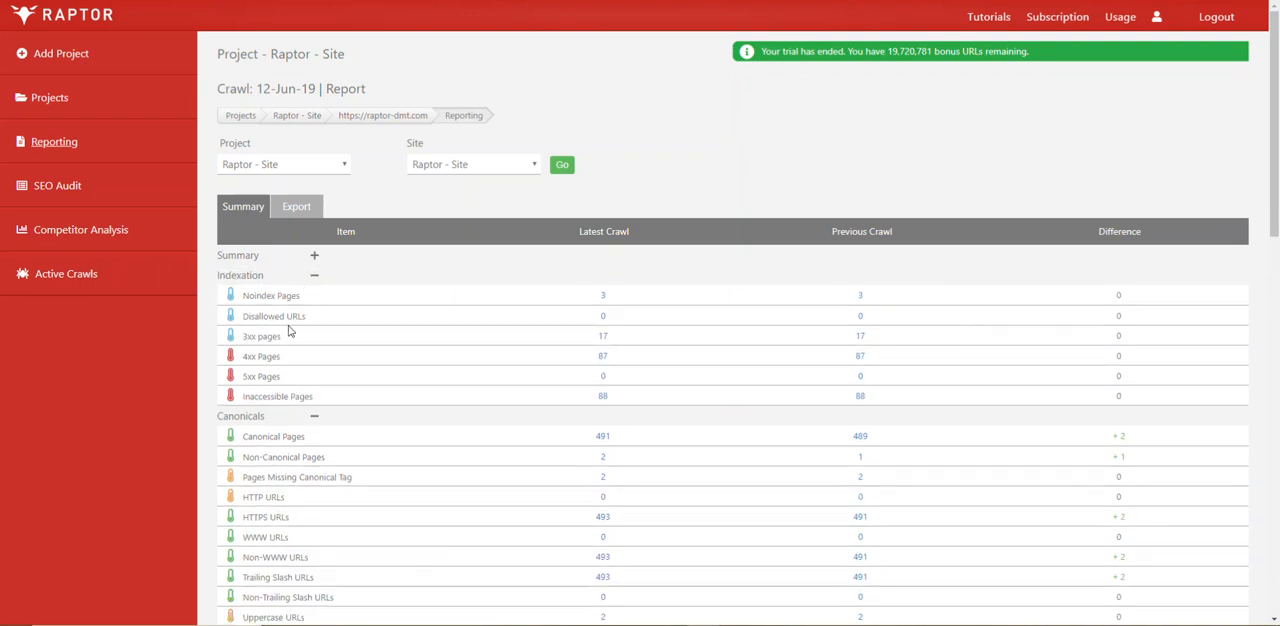
mouse_move(268, 356)
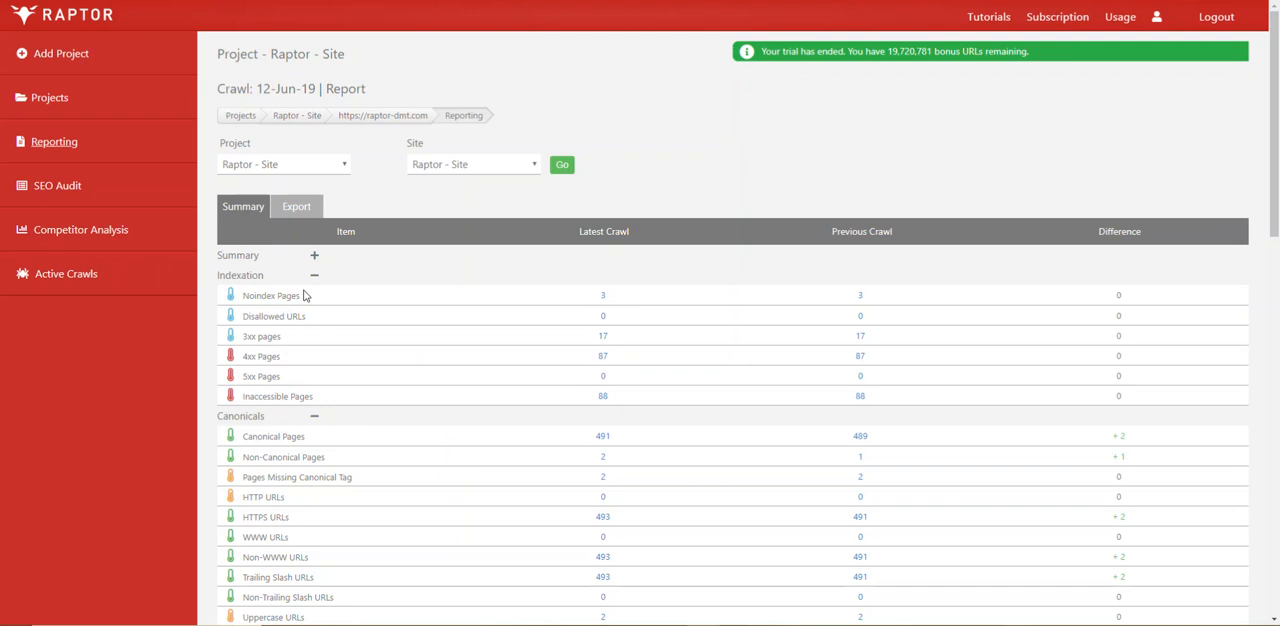
double_click(270, 296)
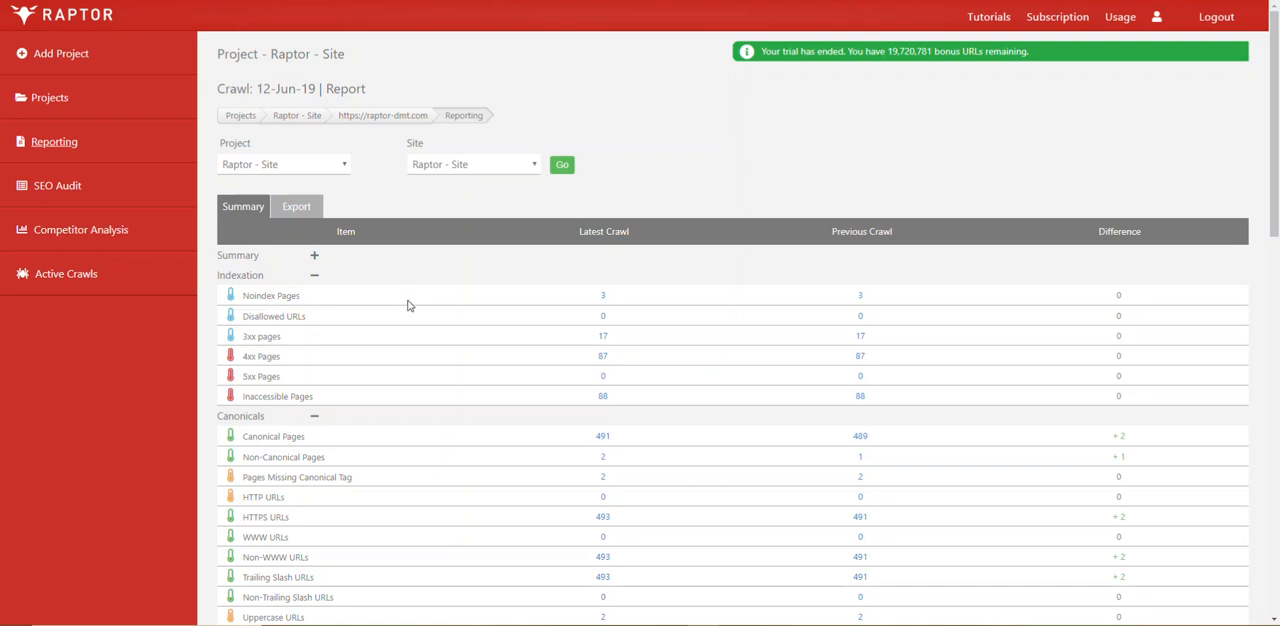
mouse_move(416, 304)
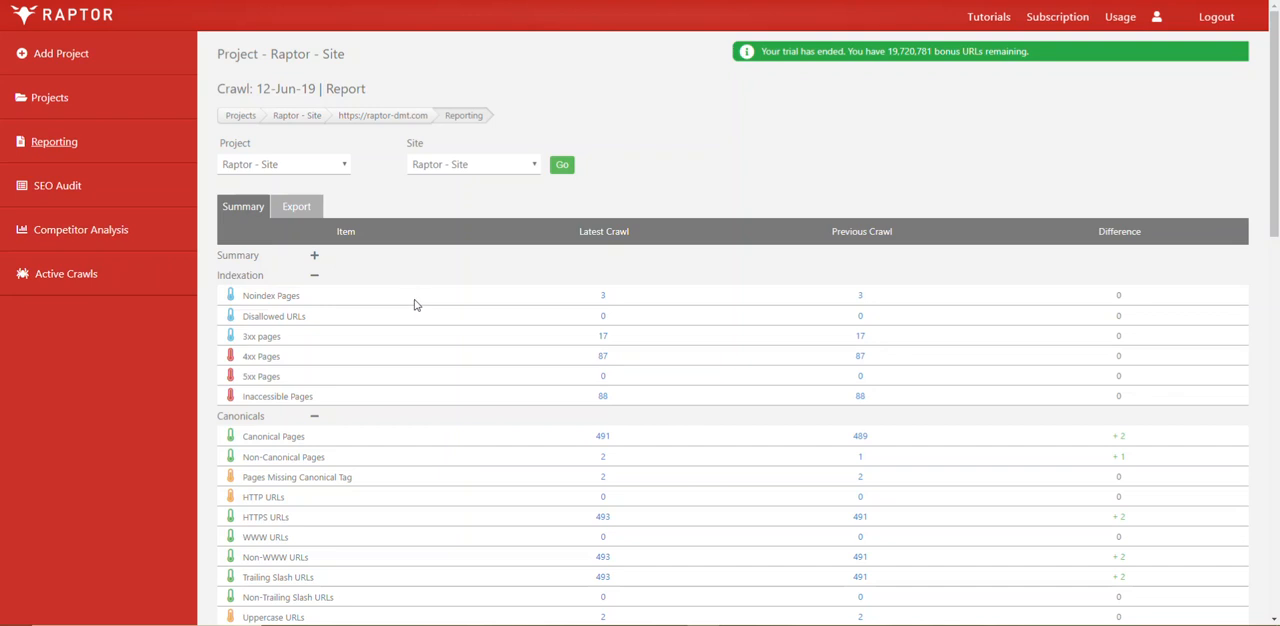
mouse_move(424, 304)
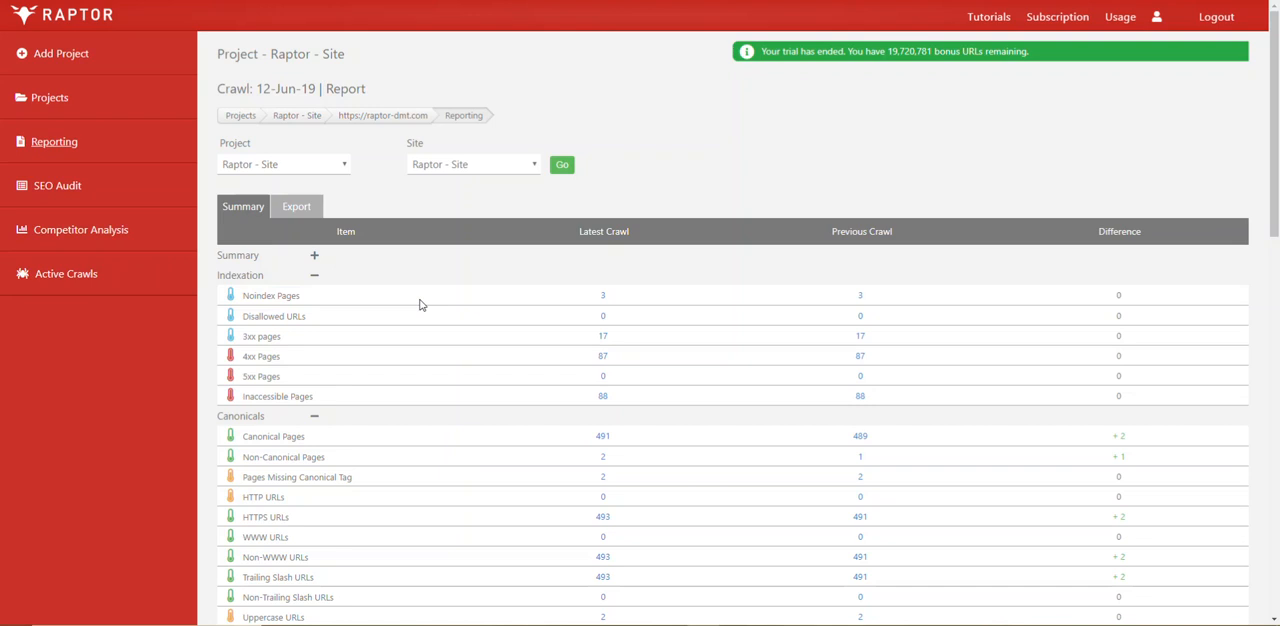
mouse_move(600, 302)
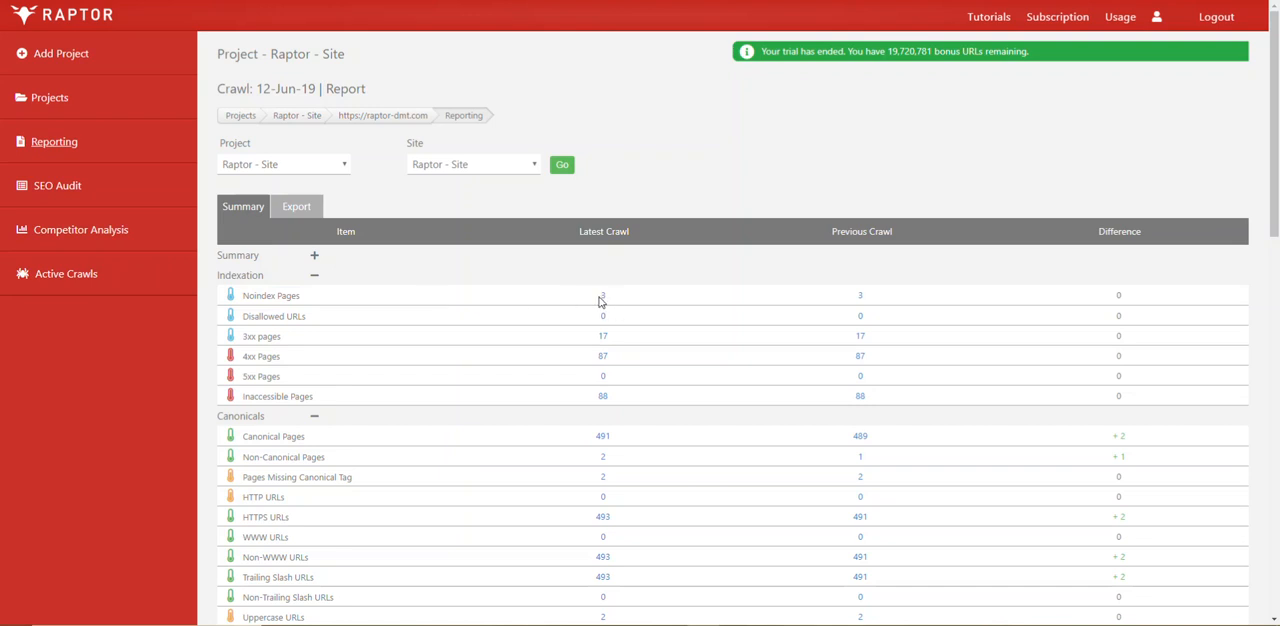
mouse_move(856, 300)
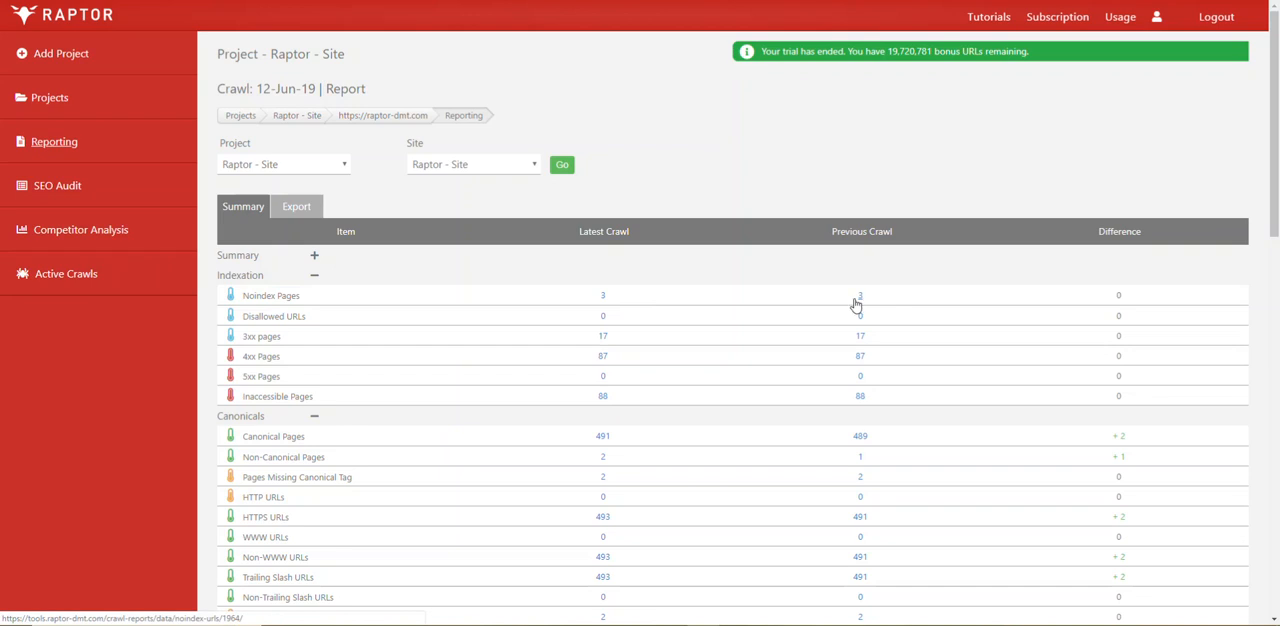
mouse_move(602, 296)
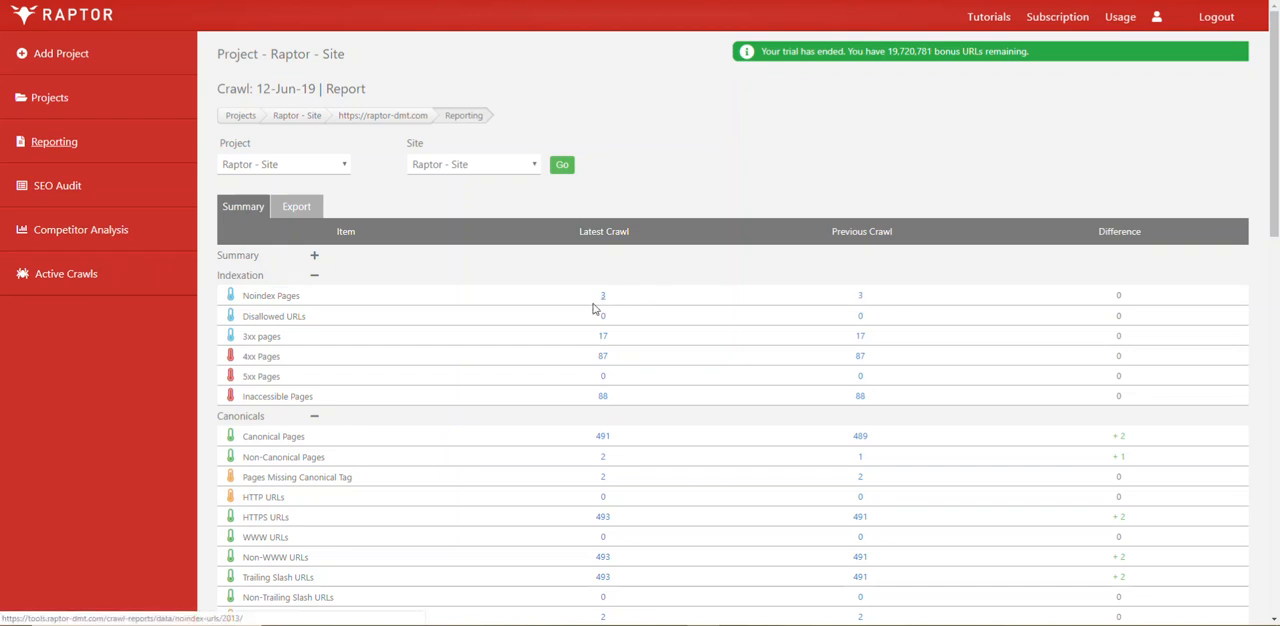
Step: Show the three NOINDEX URLs from the latest crawl via the Noindex Pages count
left_click(602, 296)
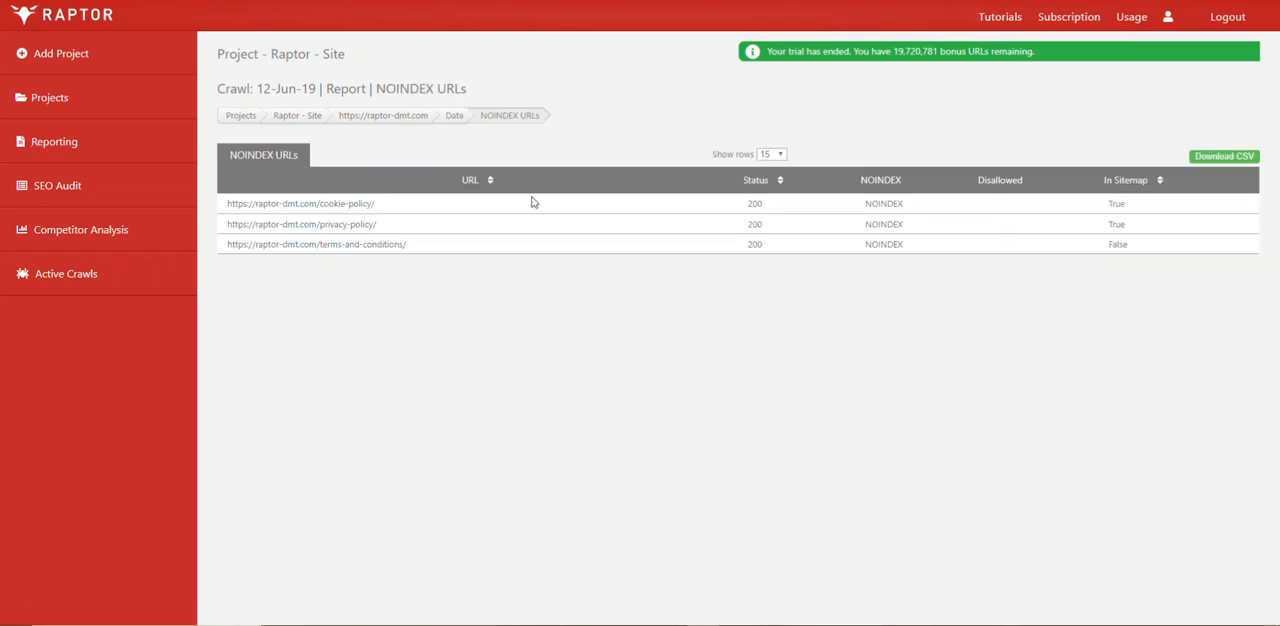
mouse_move(560, 260)
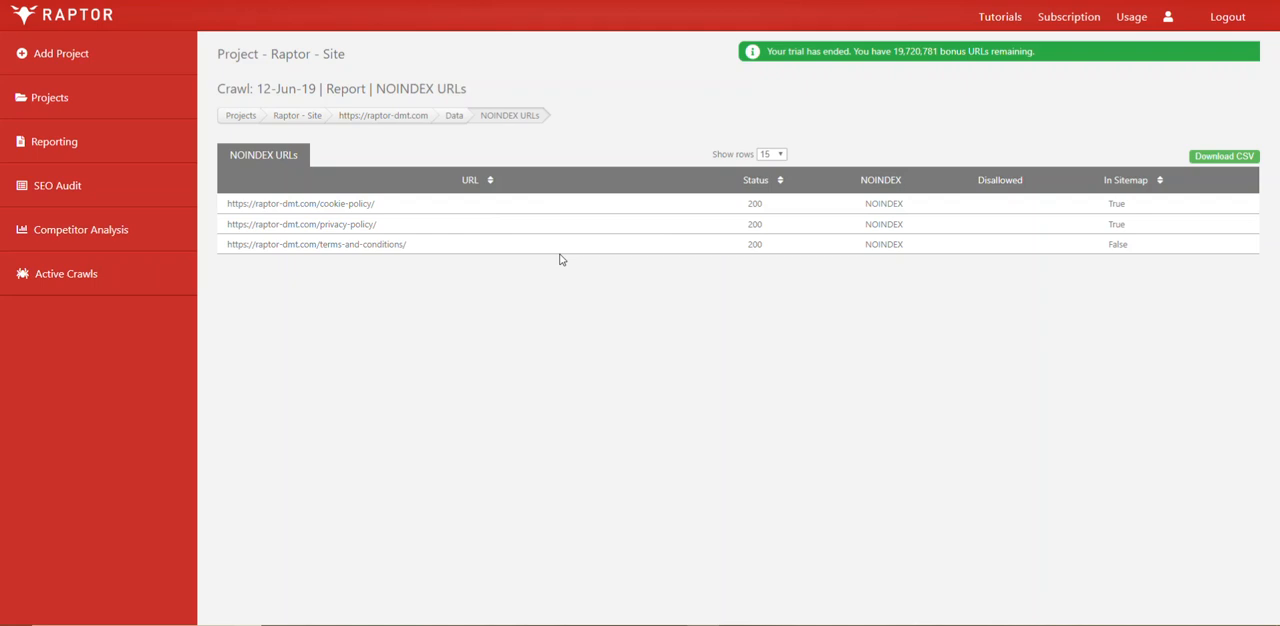
mouse_move(876, 200)
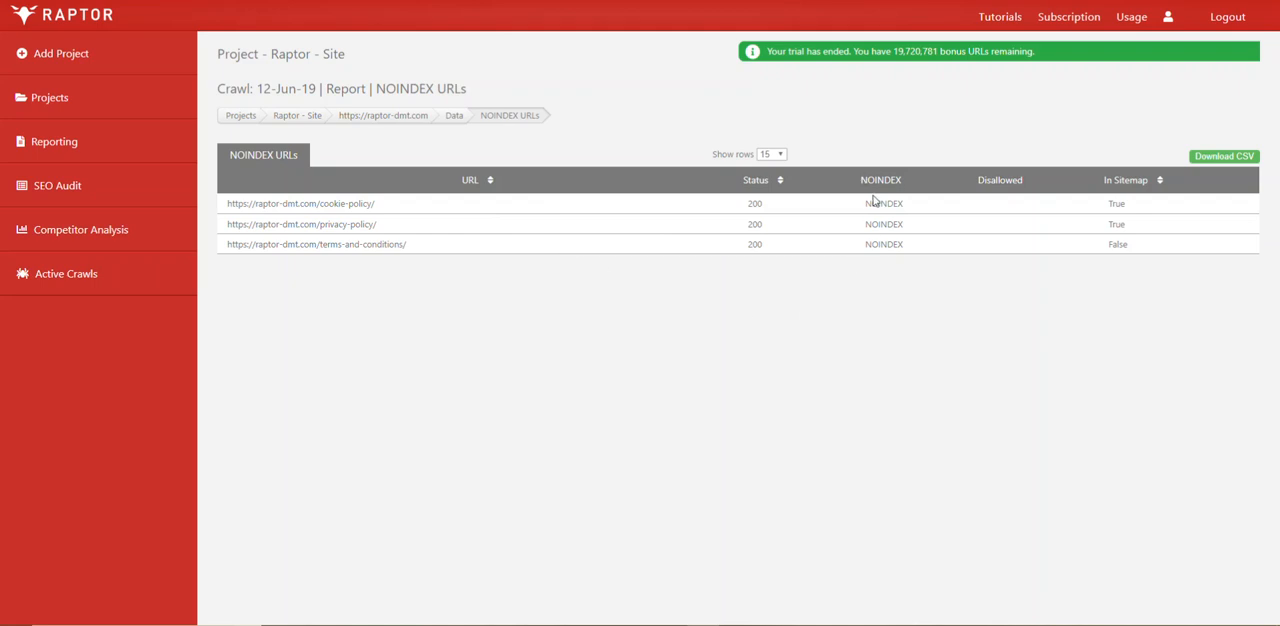
mouse_move(880, 224)
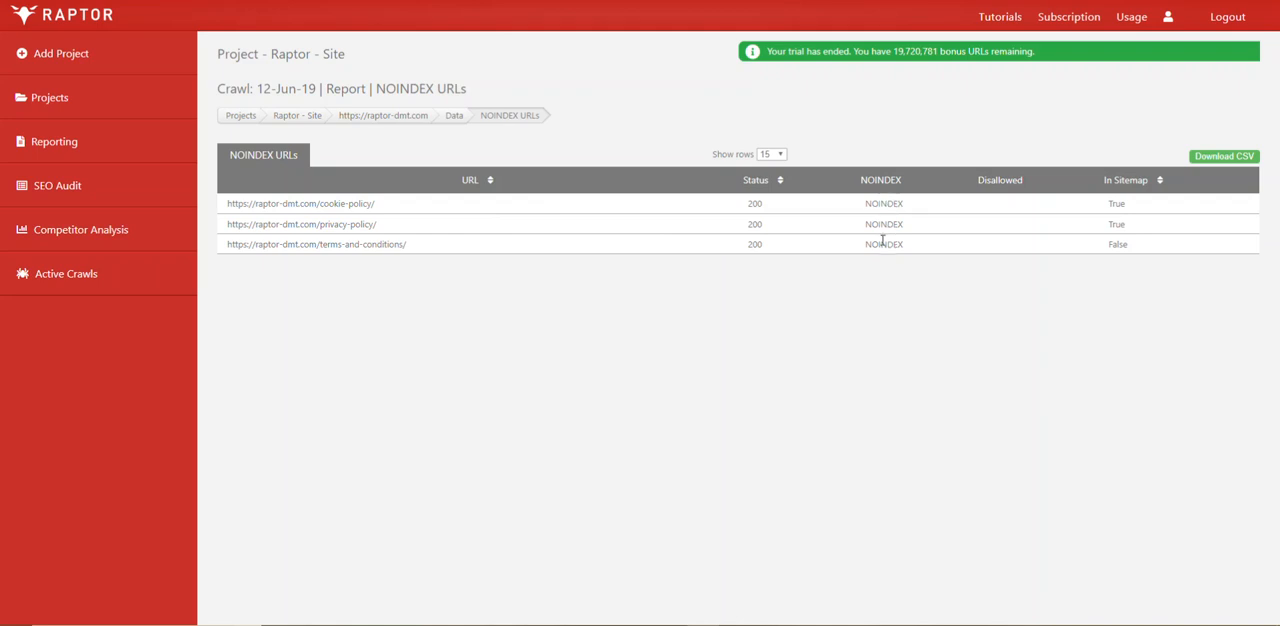
mouse_move(808, 250)
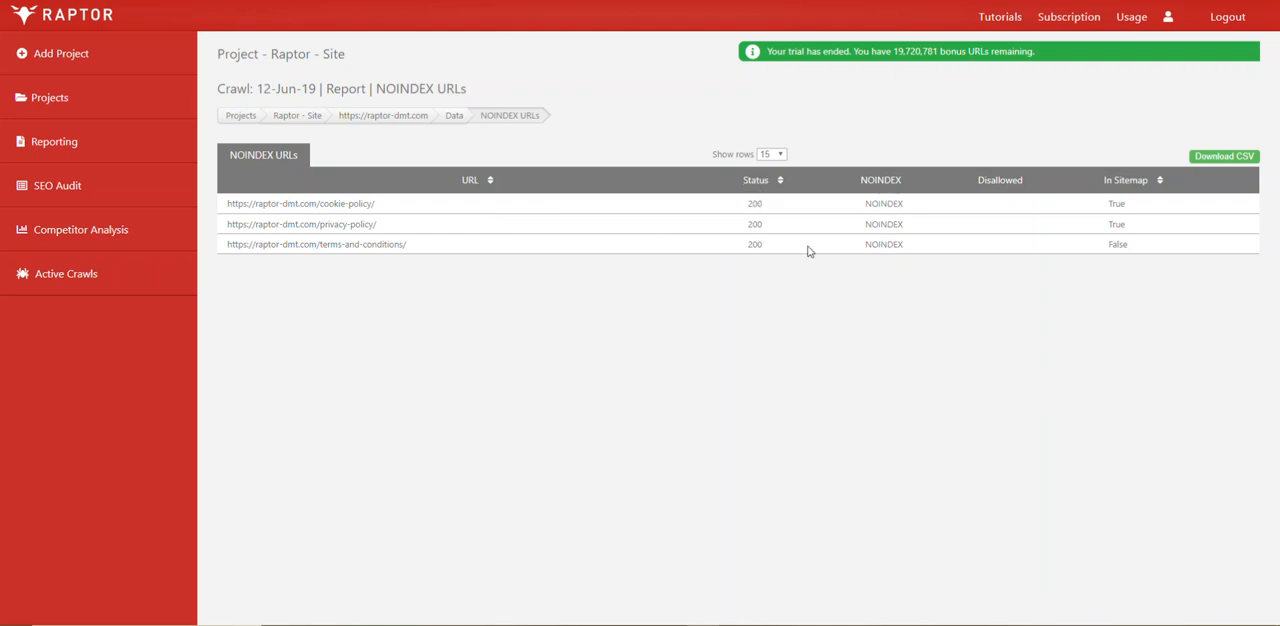
mouse_move(1128, 180)
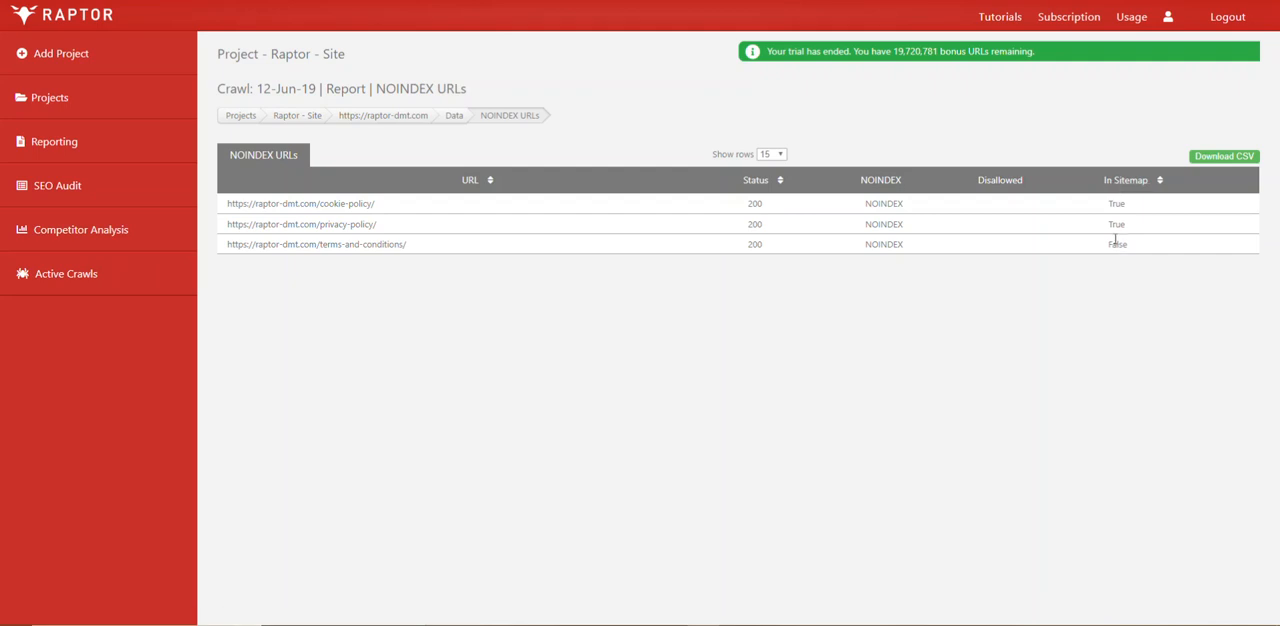
mouse_move(924, 220)
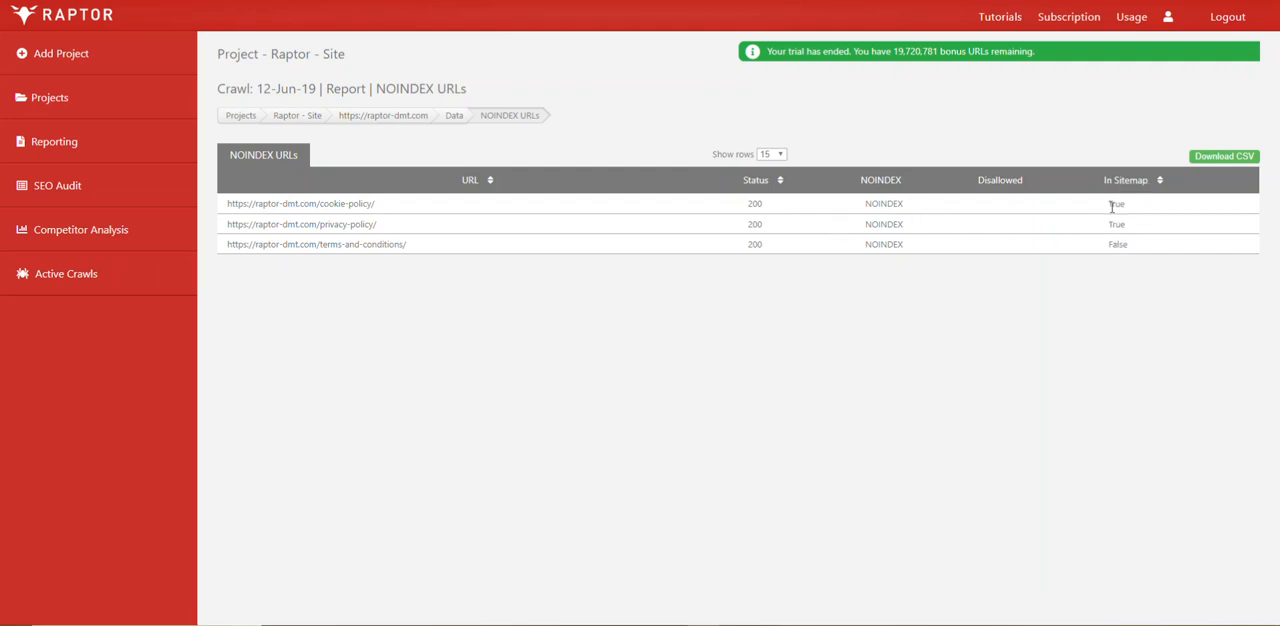
mouse_move(456, 116)
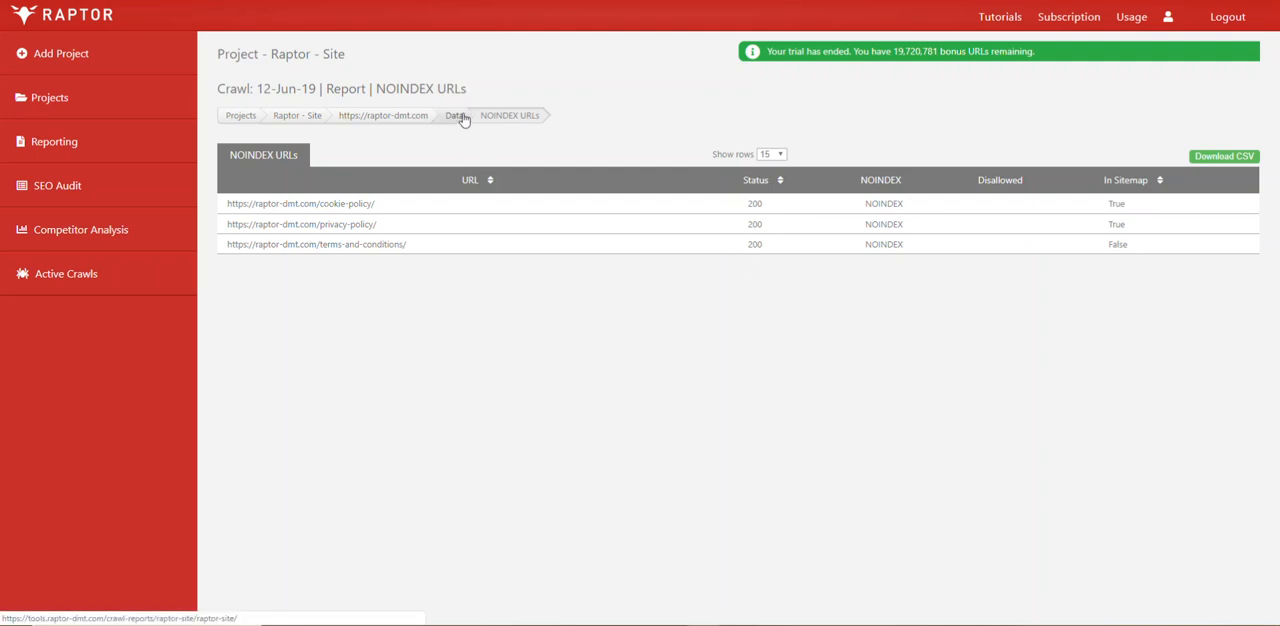
Step: Return to the site's crawl Summary report via the Data breadcrumb
left_click(456, 116)
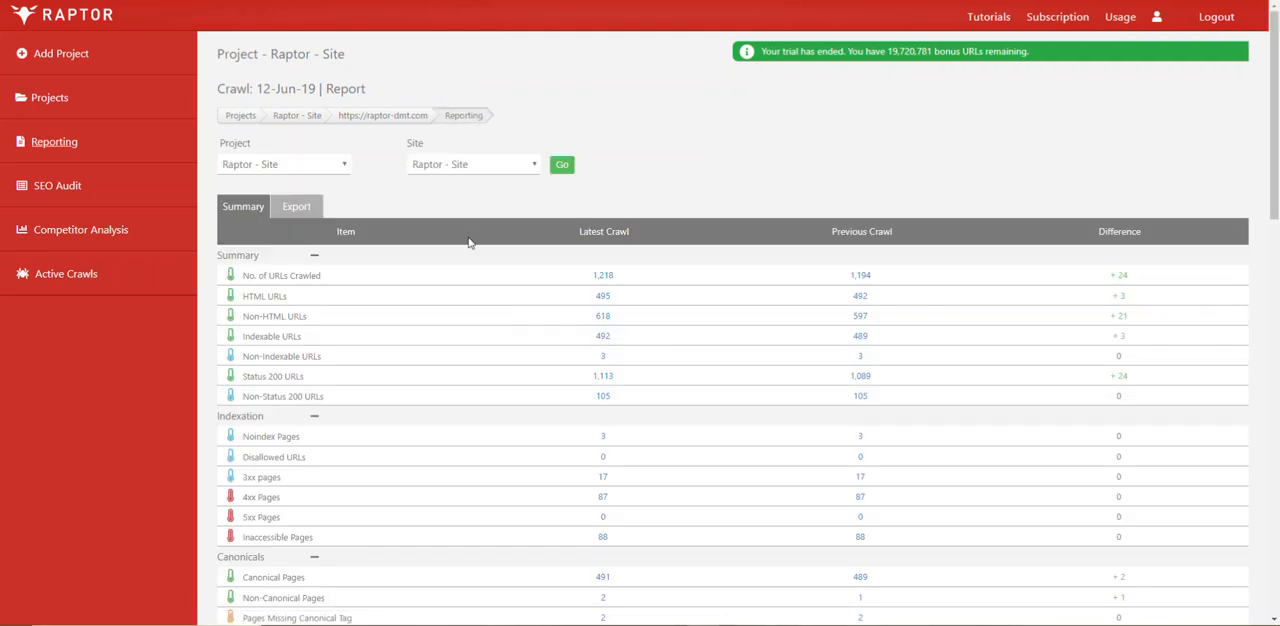
mouse_move(416, 354)
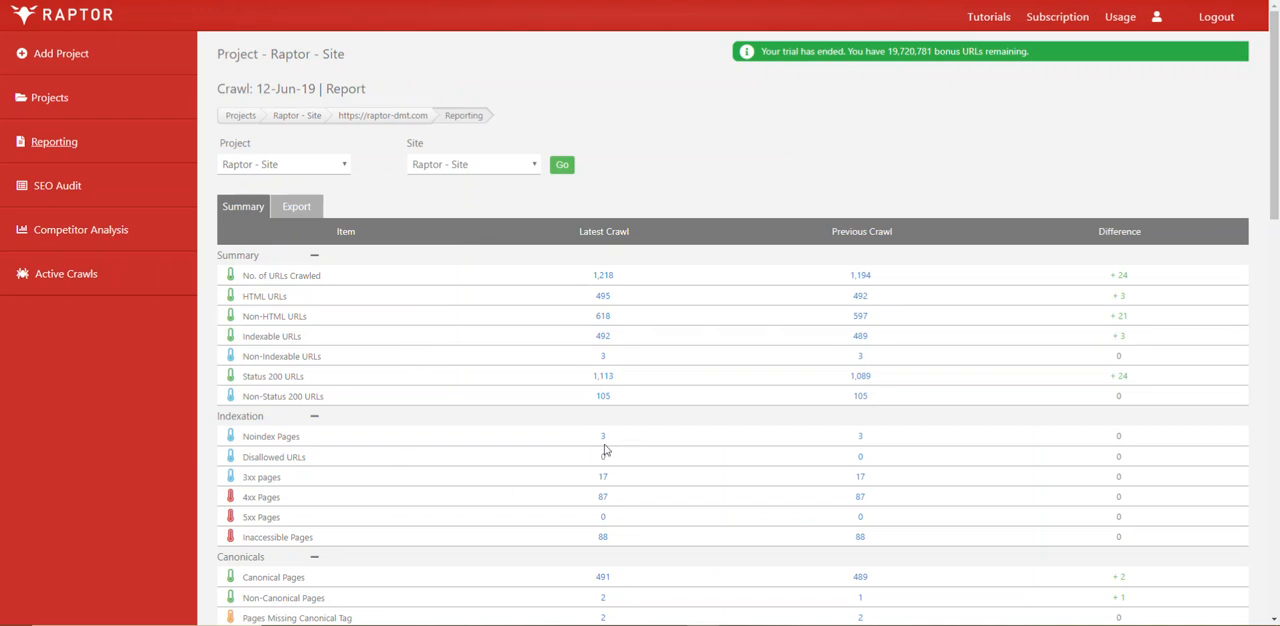
mouse_move(616, 442)
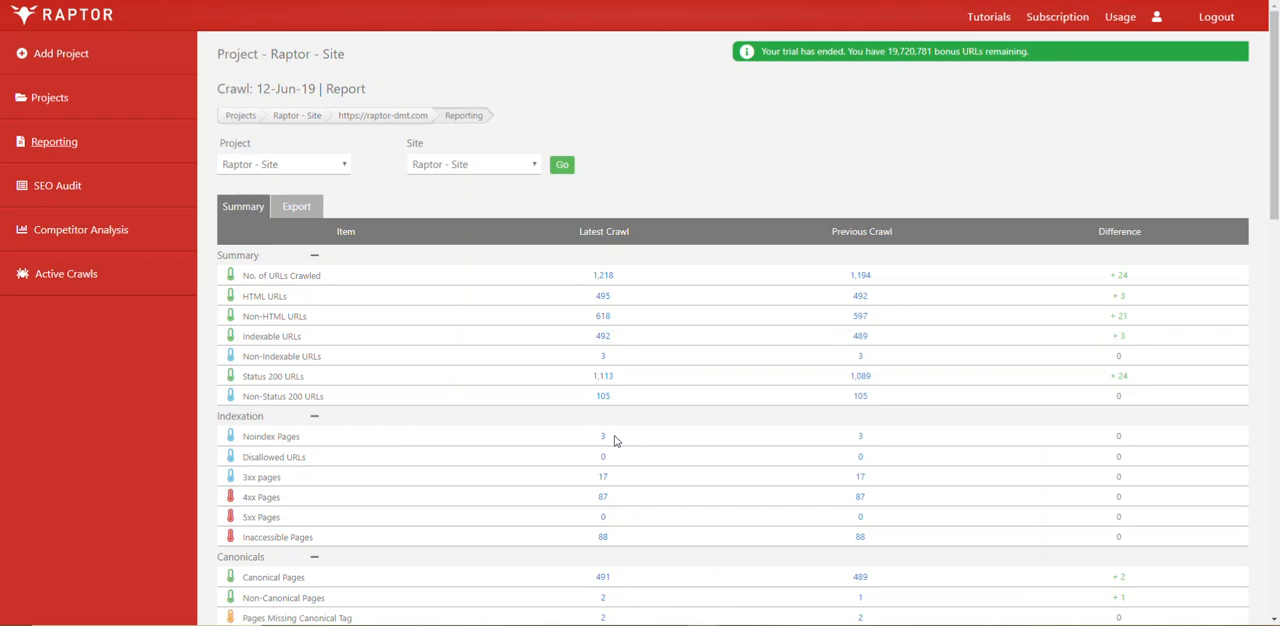
mouse_move(576, 436)
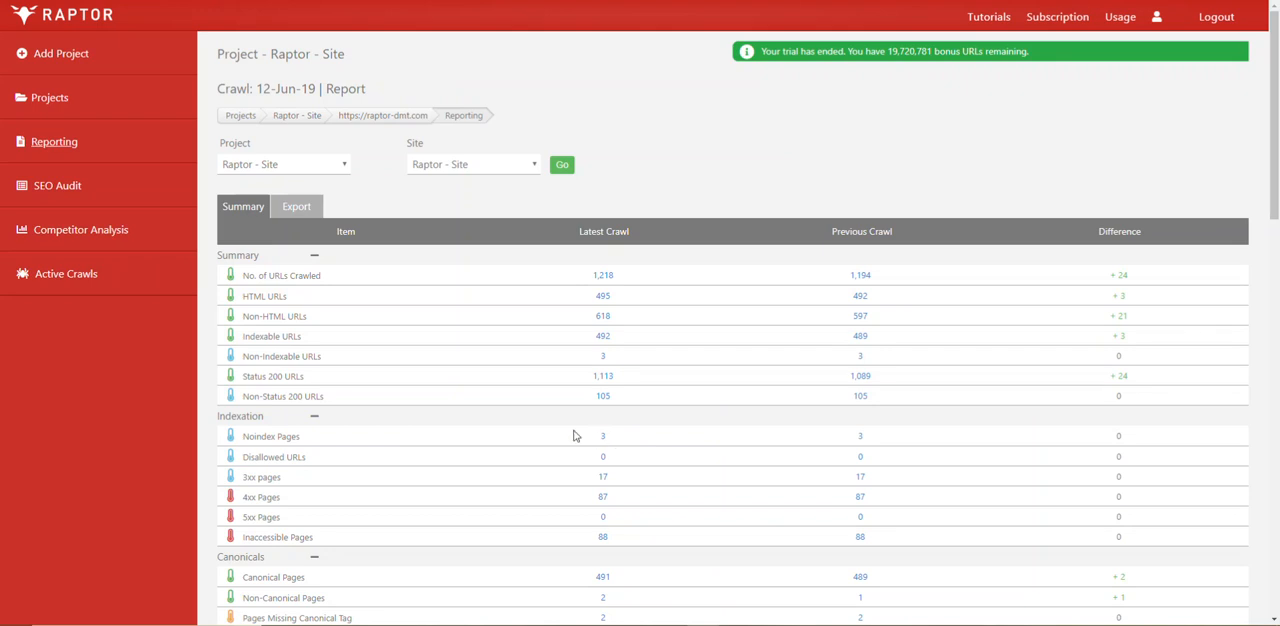